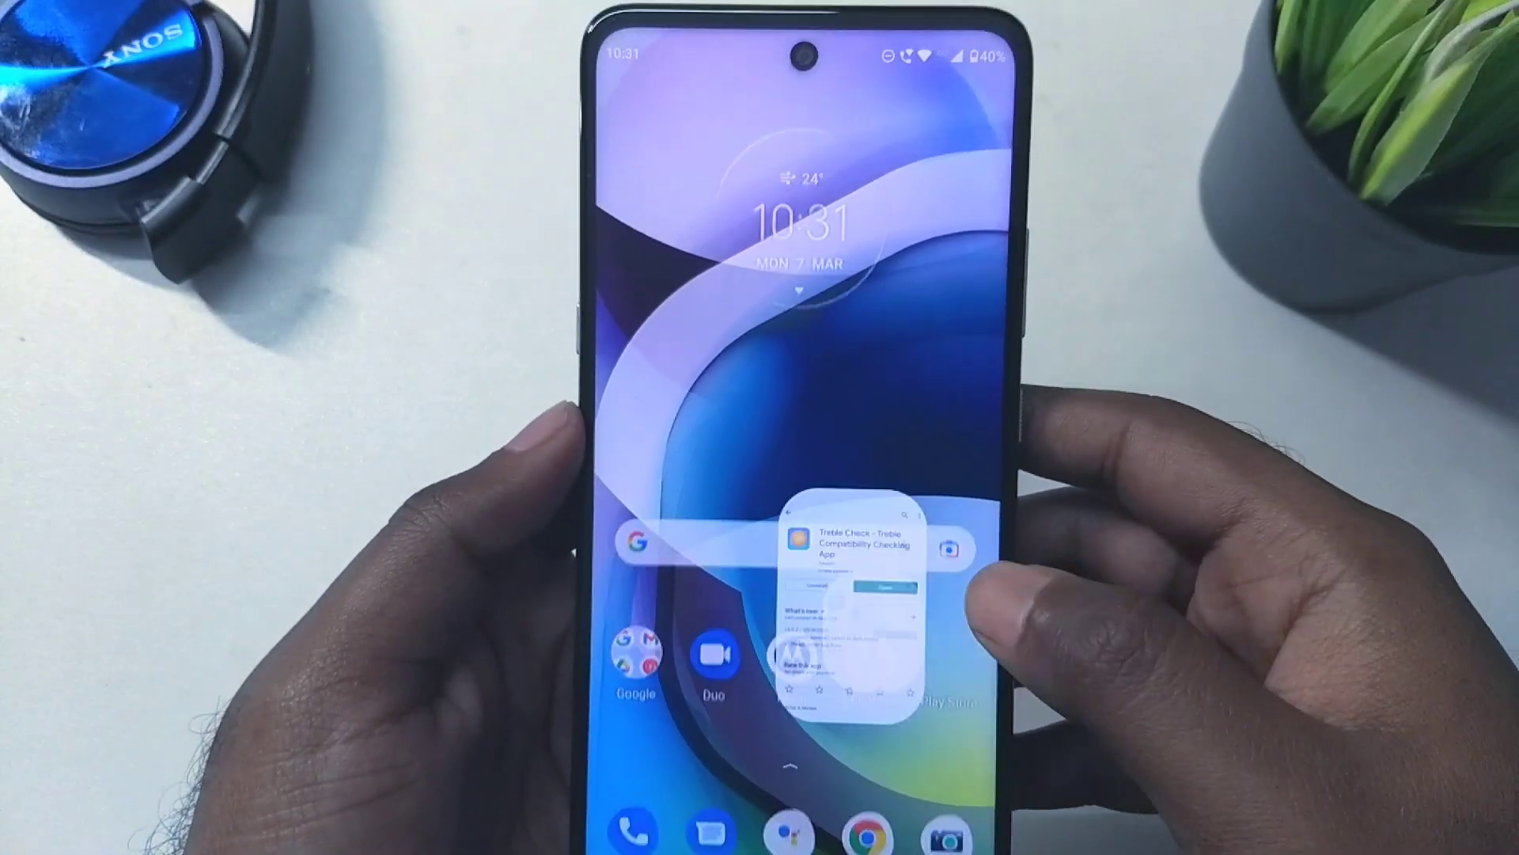
# Step: Download app-release.apk from the DSU-Sideloader v1.03 release assets, confirming the repeat download
pyautogui.click(851, 557)
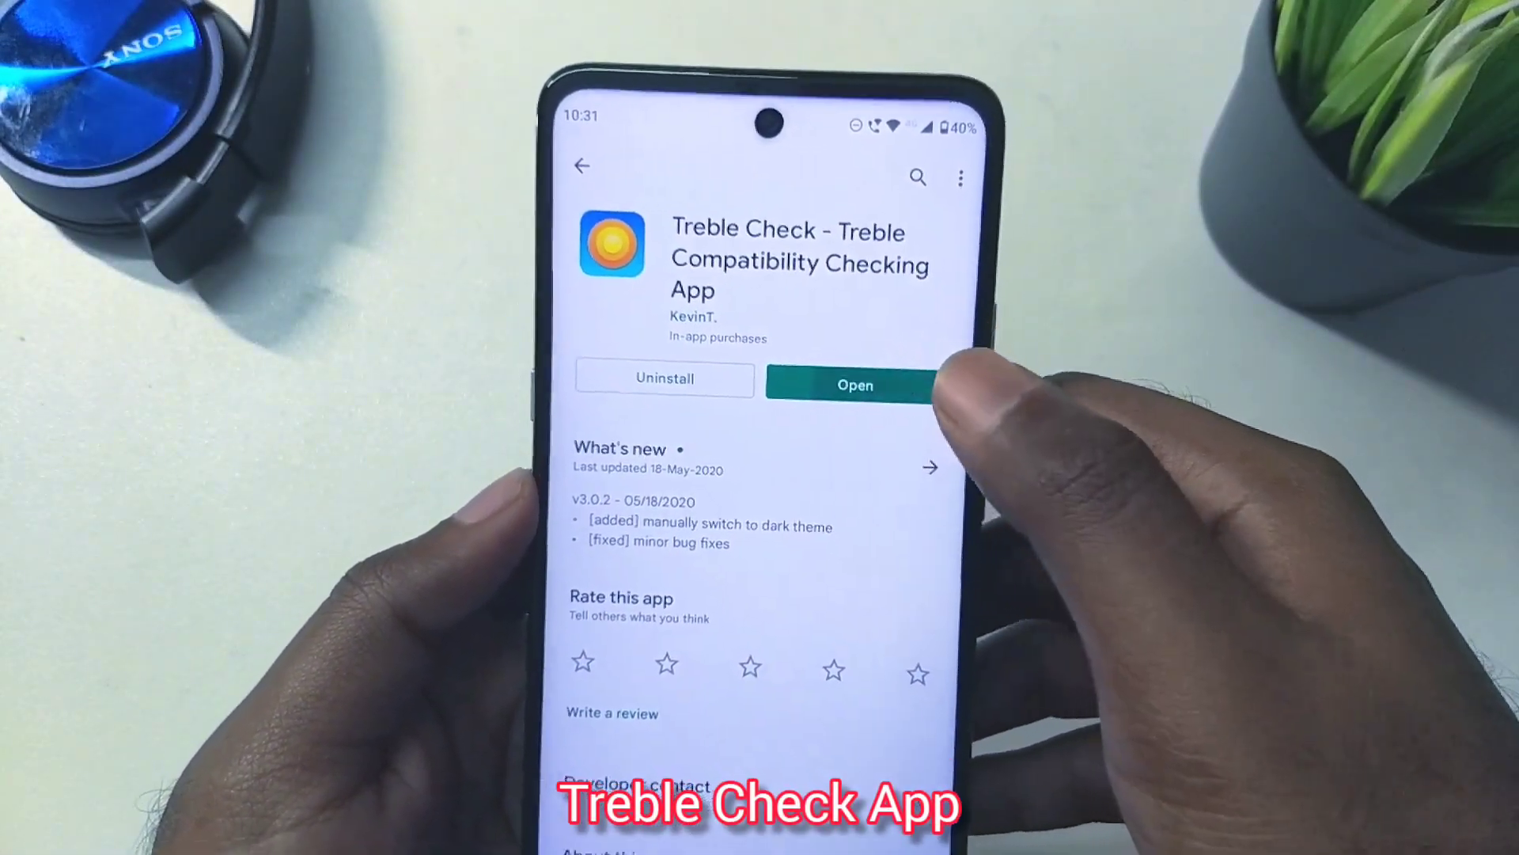
pyautogui.click(853, 384)
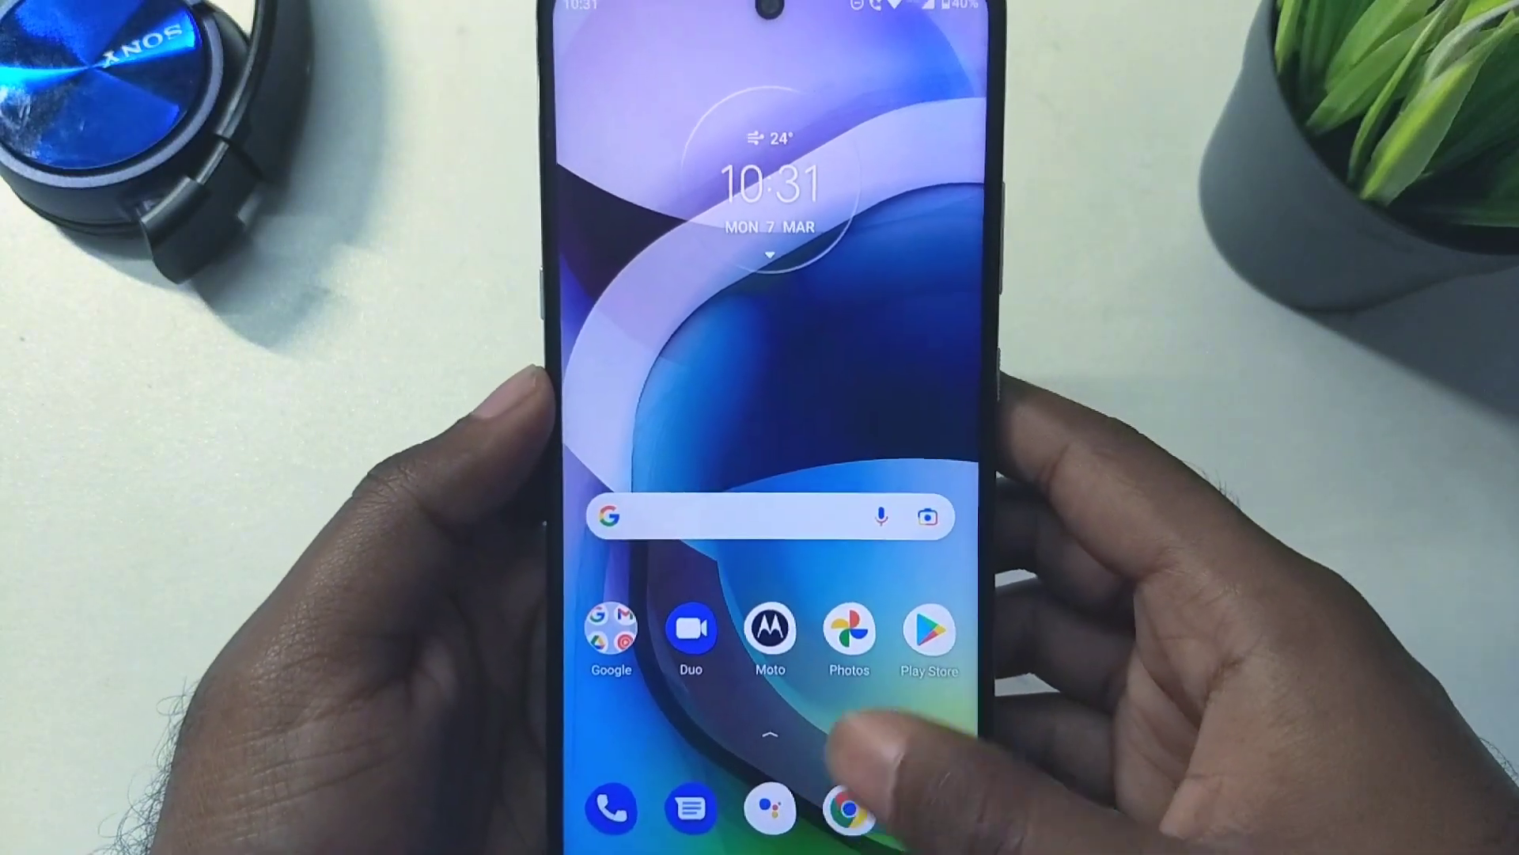
pyautogui.click(848, 809)
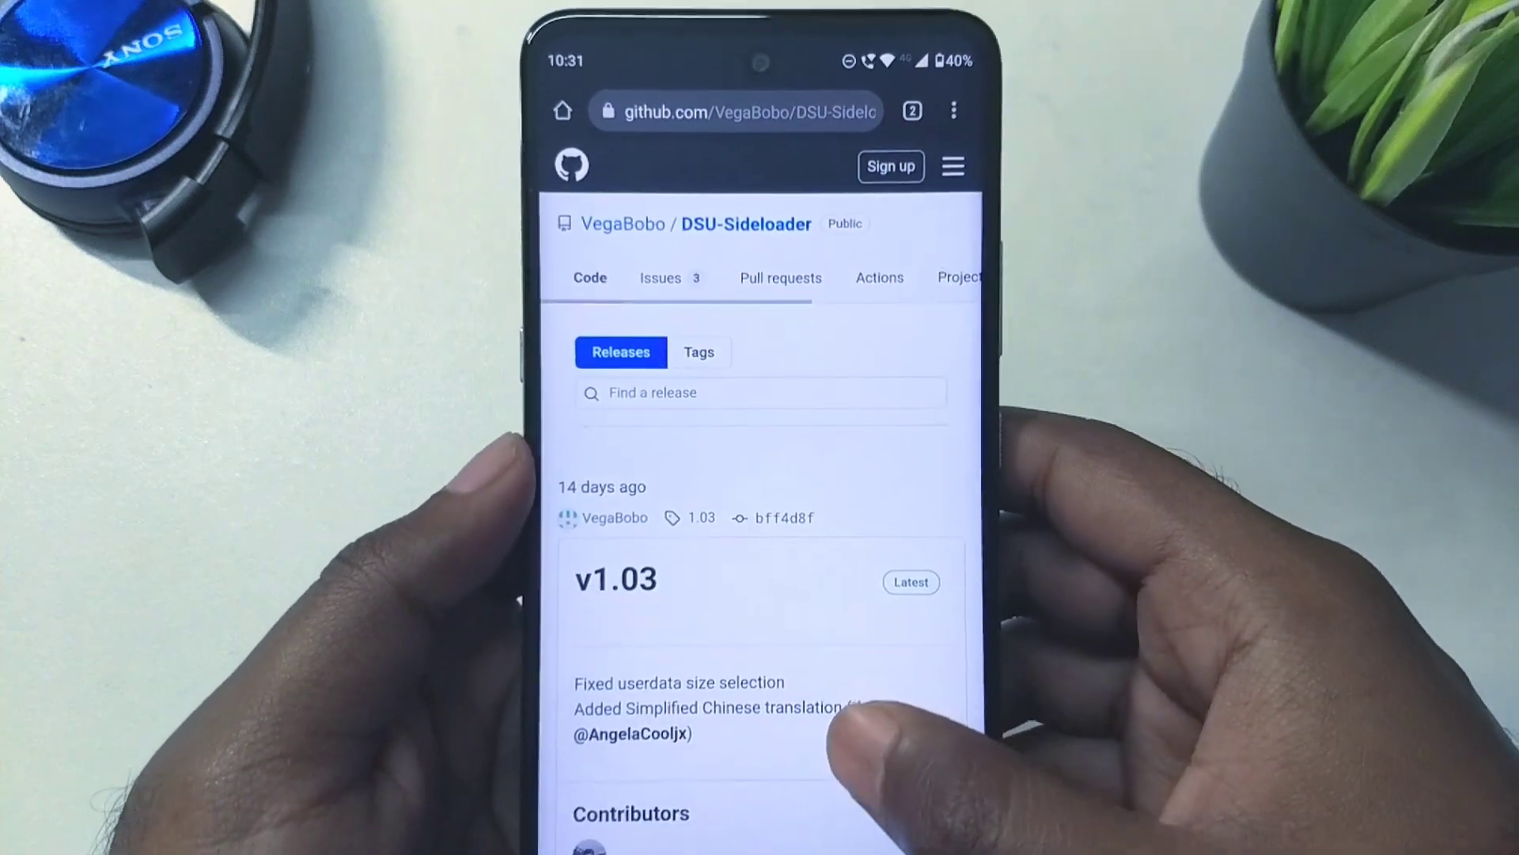
pyautogui.scroll(-3)
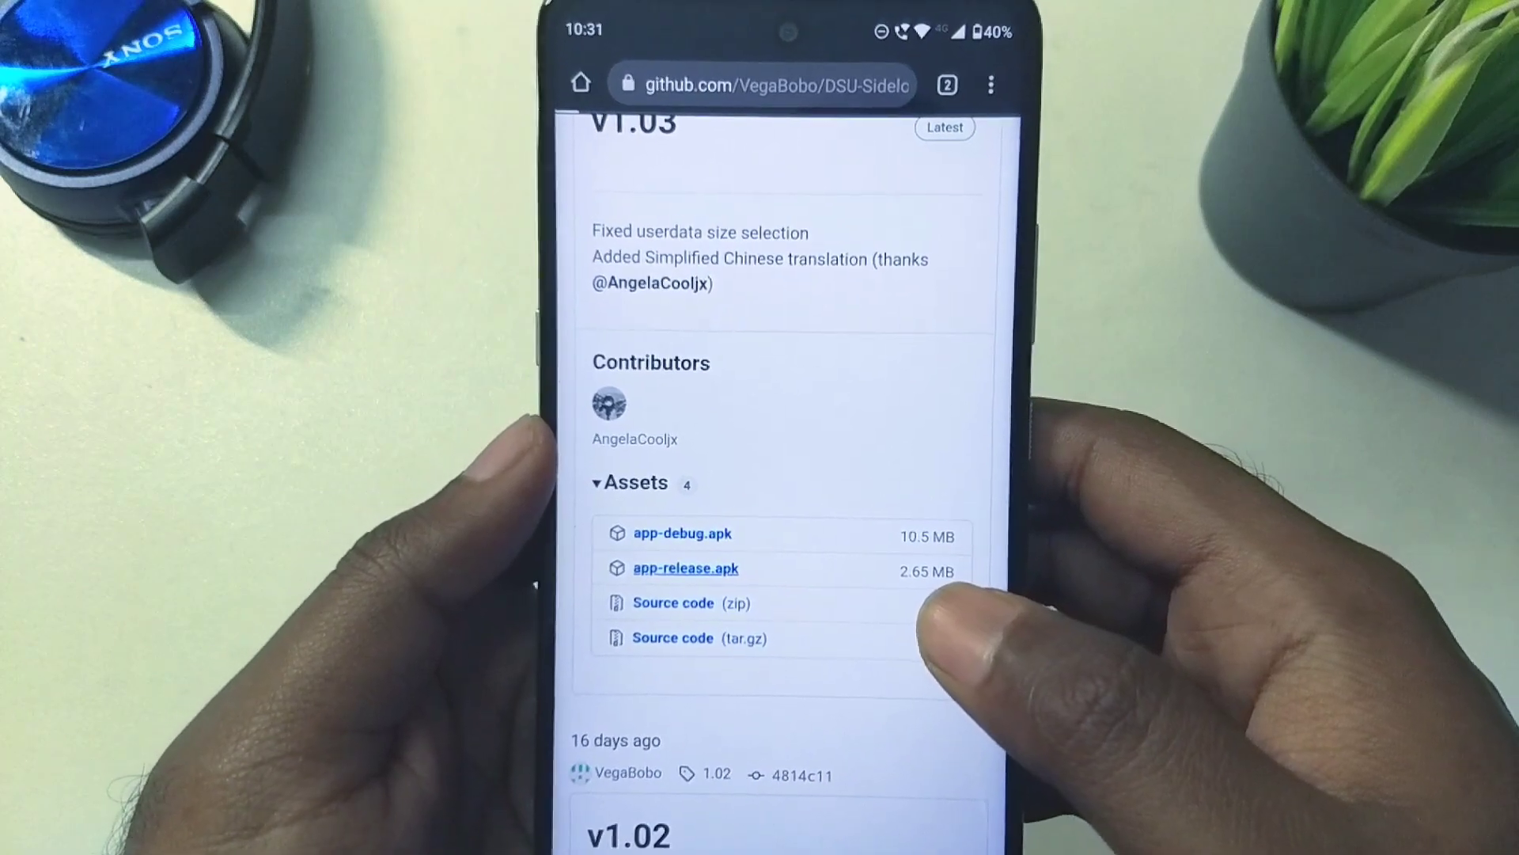
pyautogui.click(685, 568)
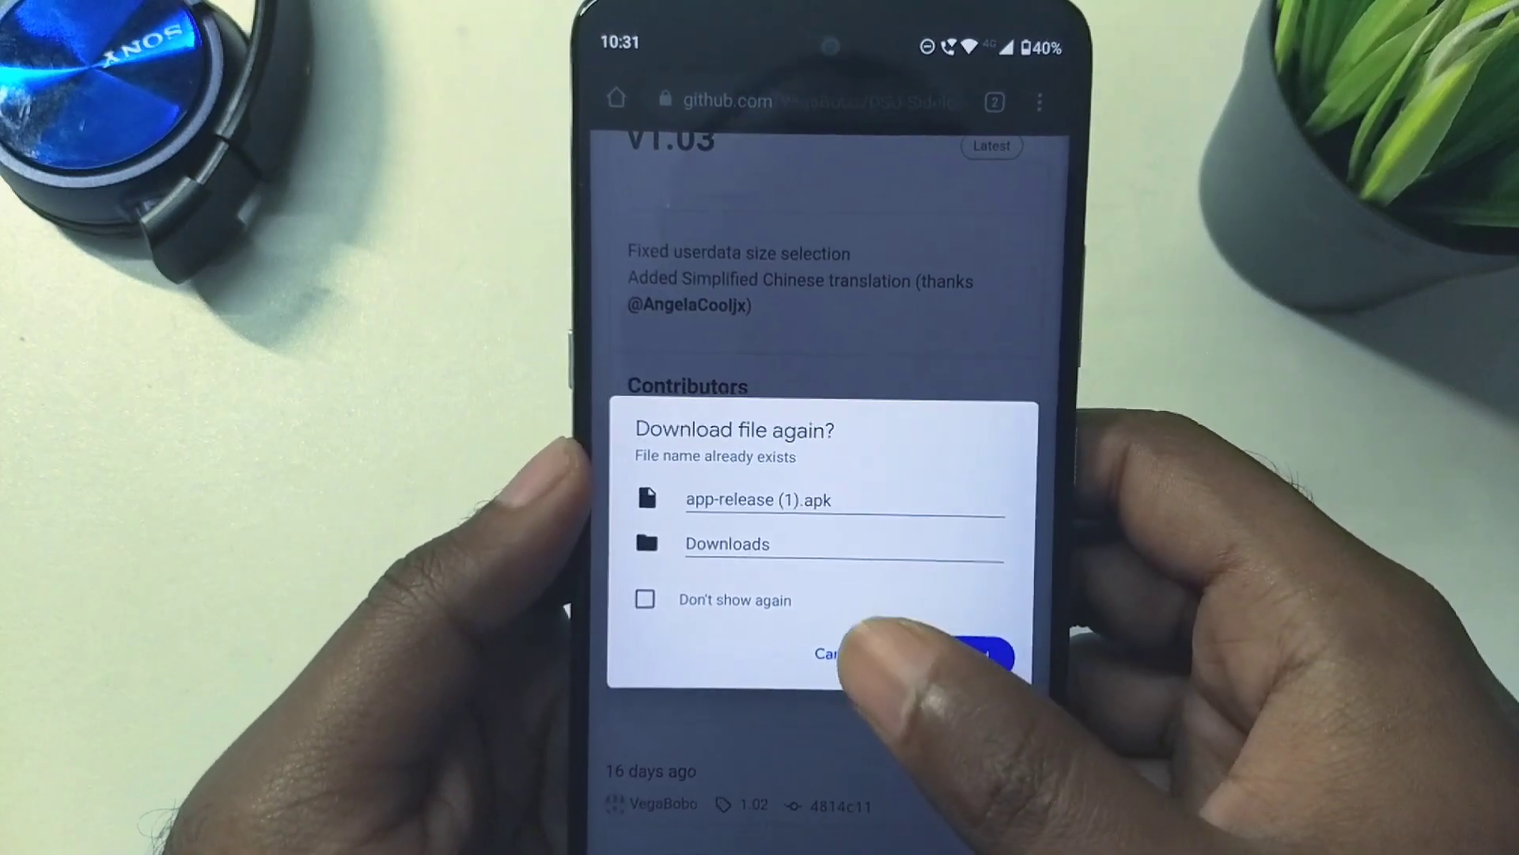
pyautogui.click(823, 653)
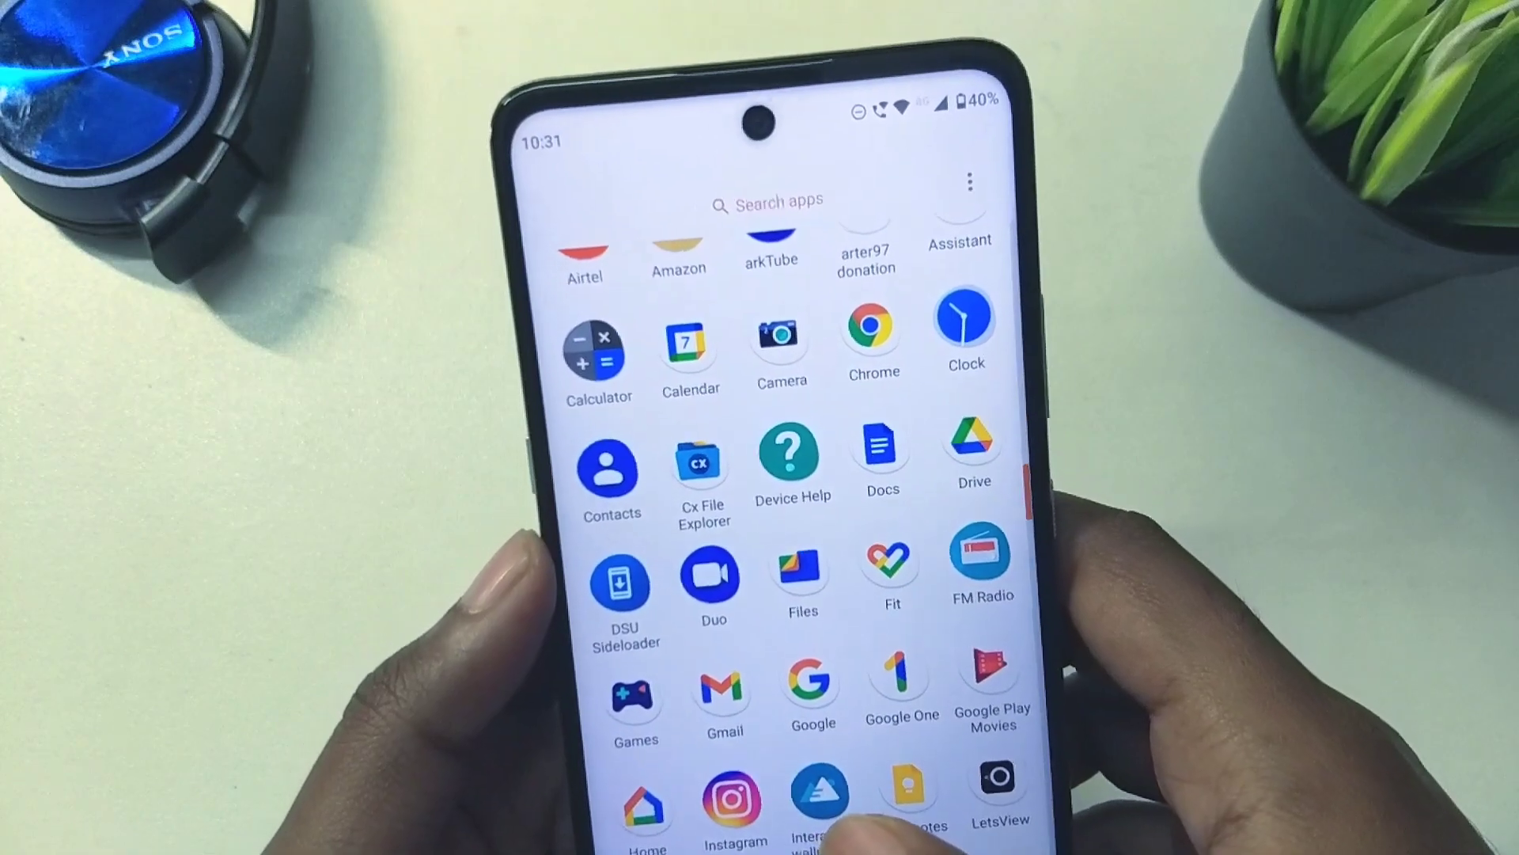
# Step: Browse the Nippon GSI Updates files to the Pixel4a DP1 A13 image
pyautogui.click(624, 576)
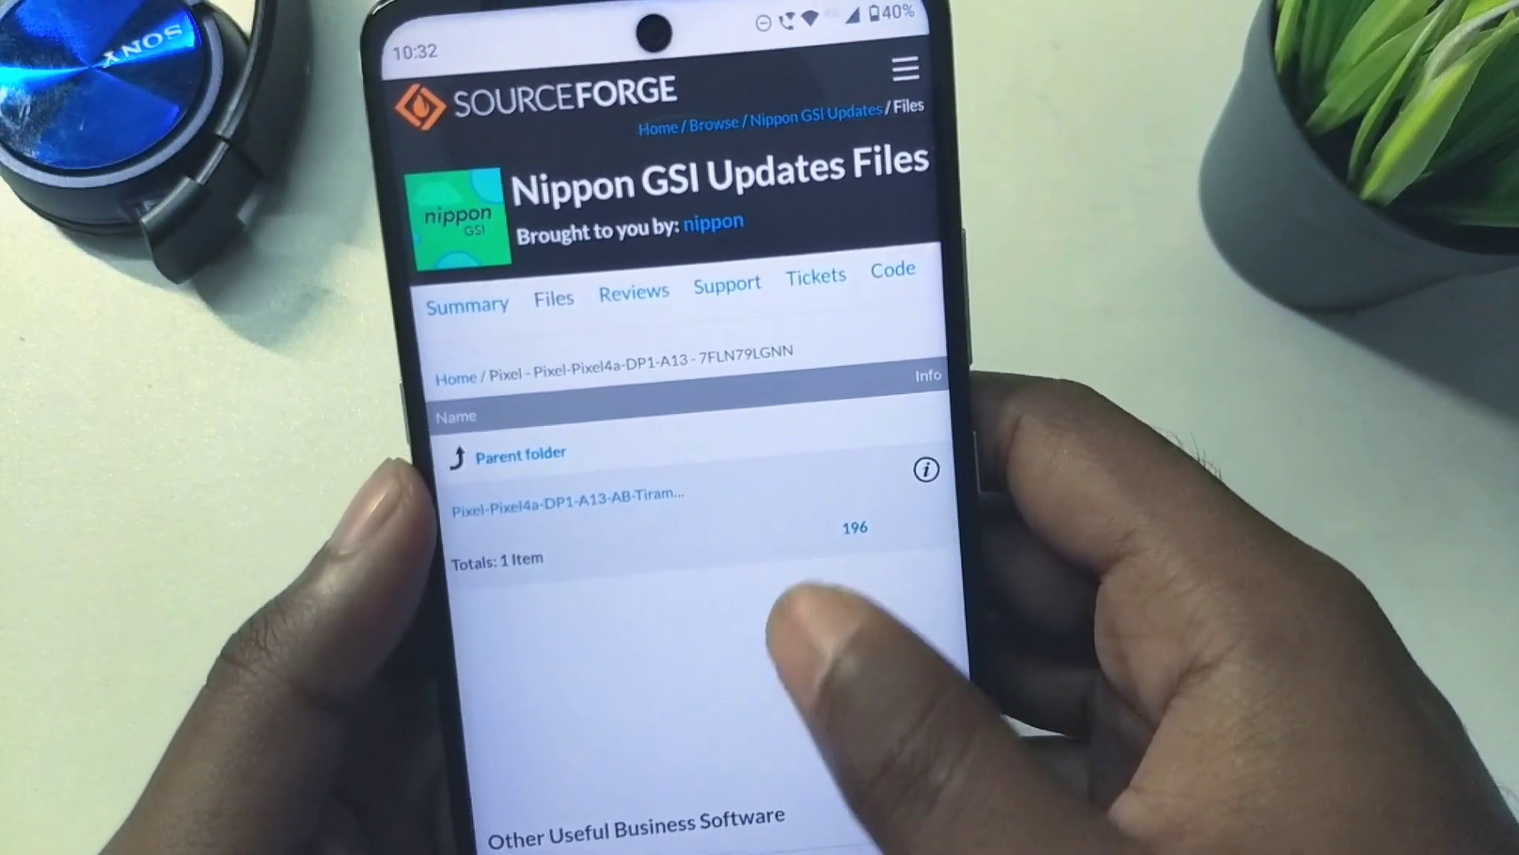
pyautogui.scroll(-3)
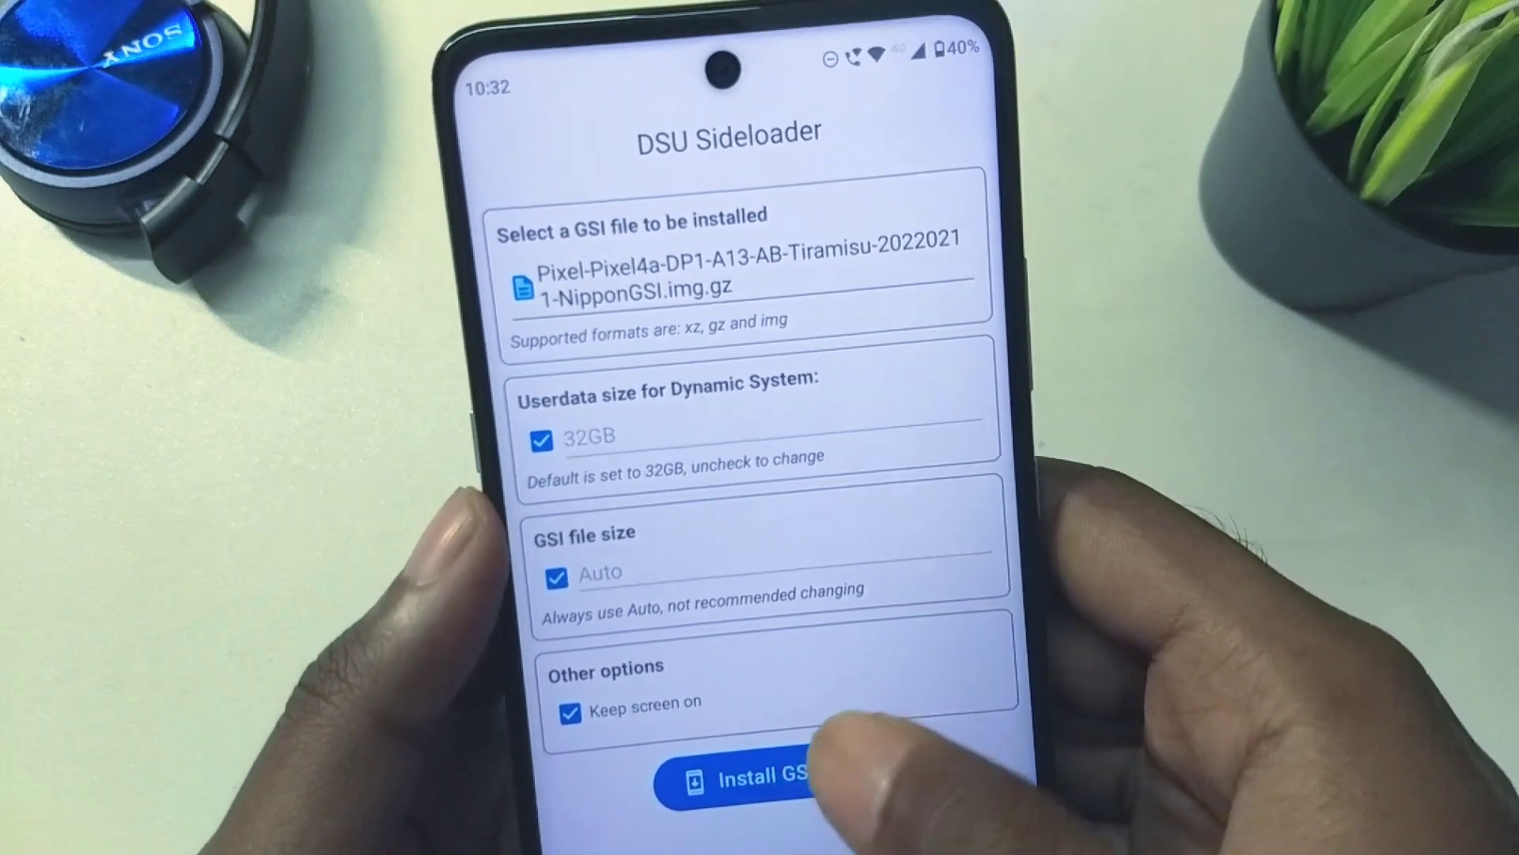
# Step: Install the selected Nippon A13 GSI .img.gz via DSU with 32GB userdata and Auto size
pyautogui.click(736, 780)
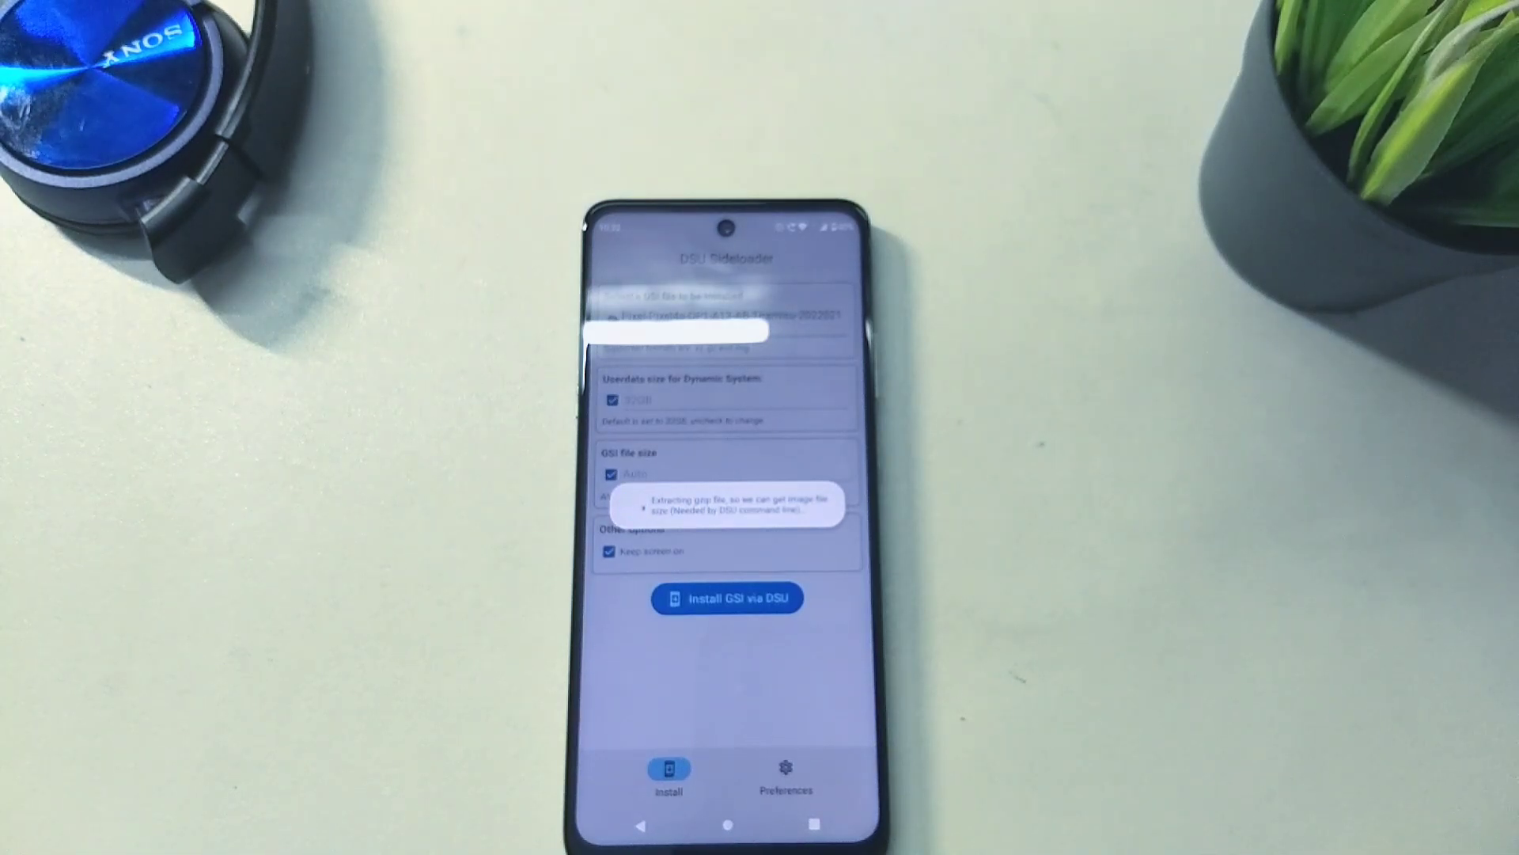
pyautogui.click(727, 598)
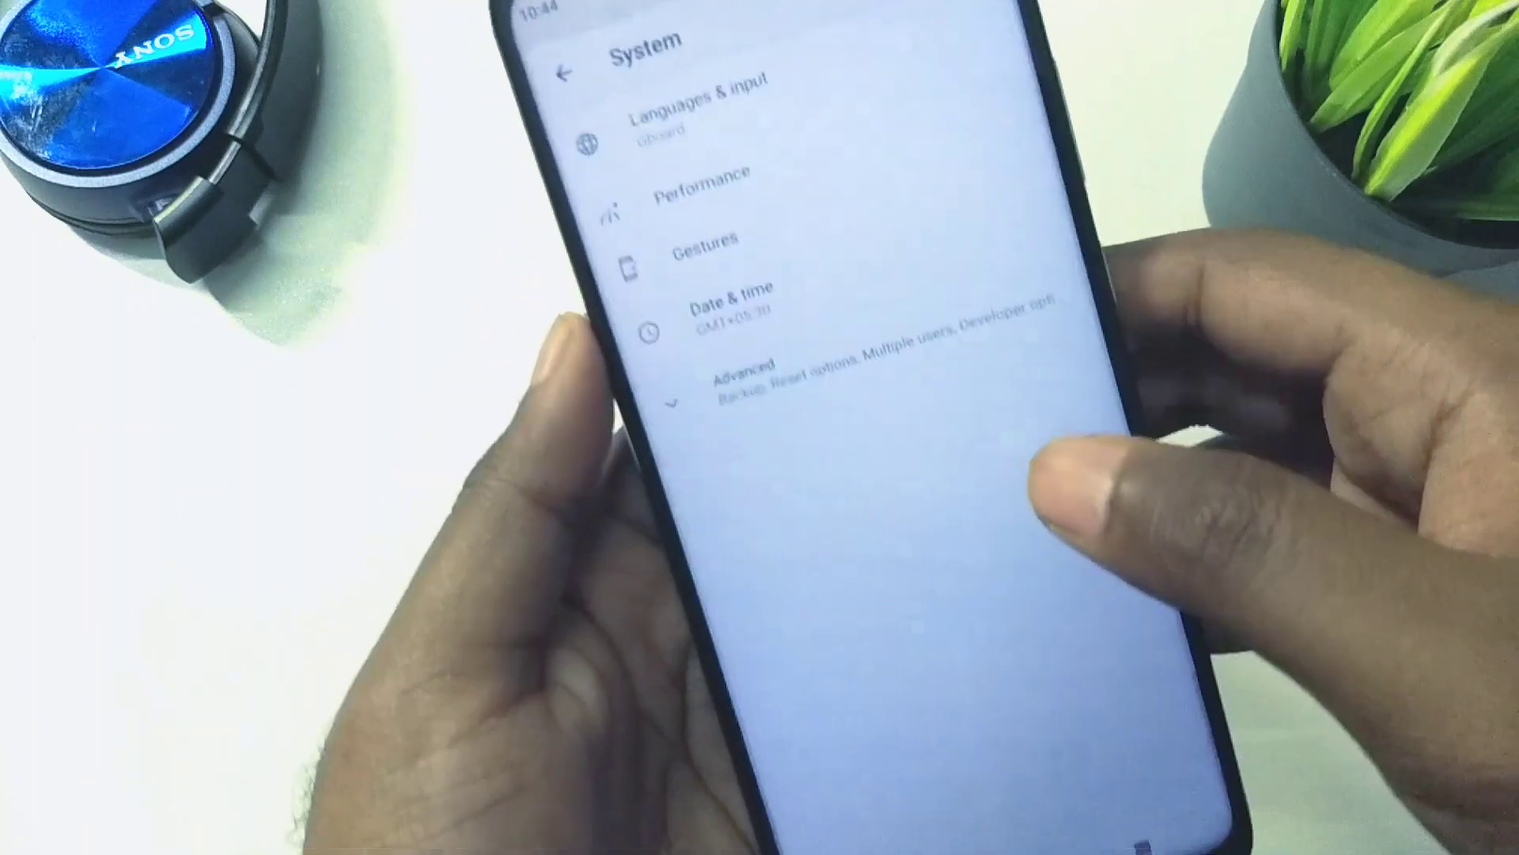
# Step: Reach Developer options under System > Advanced and scroll down to DSU Loader
pyautogui.click(750, 388)
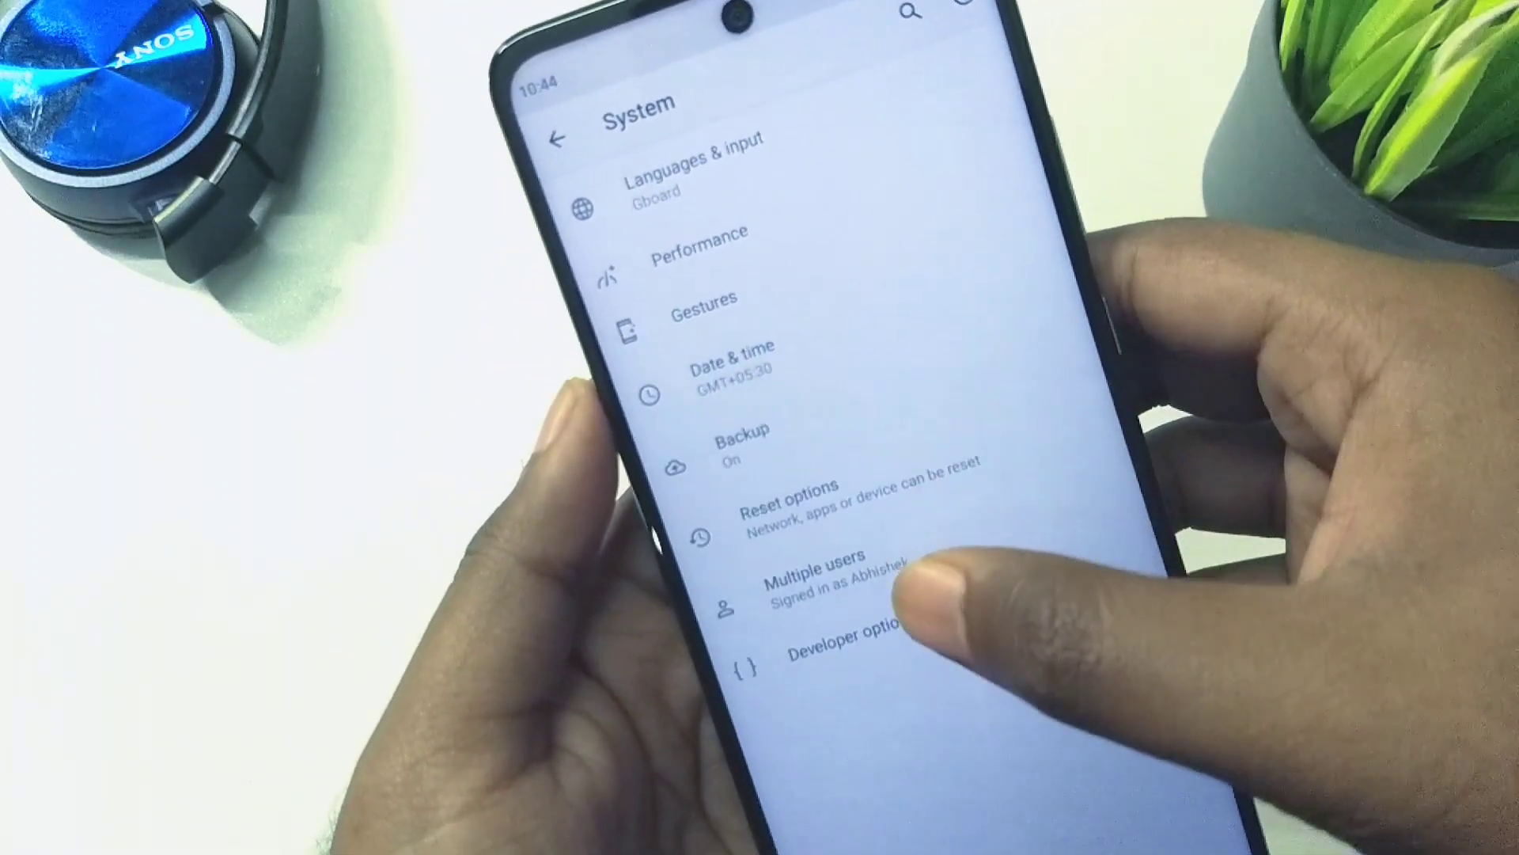
pyautogui.click(840, 644)
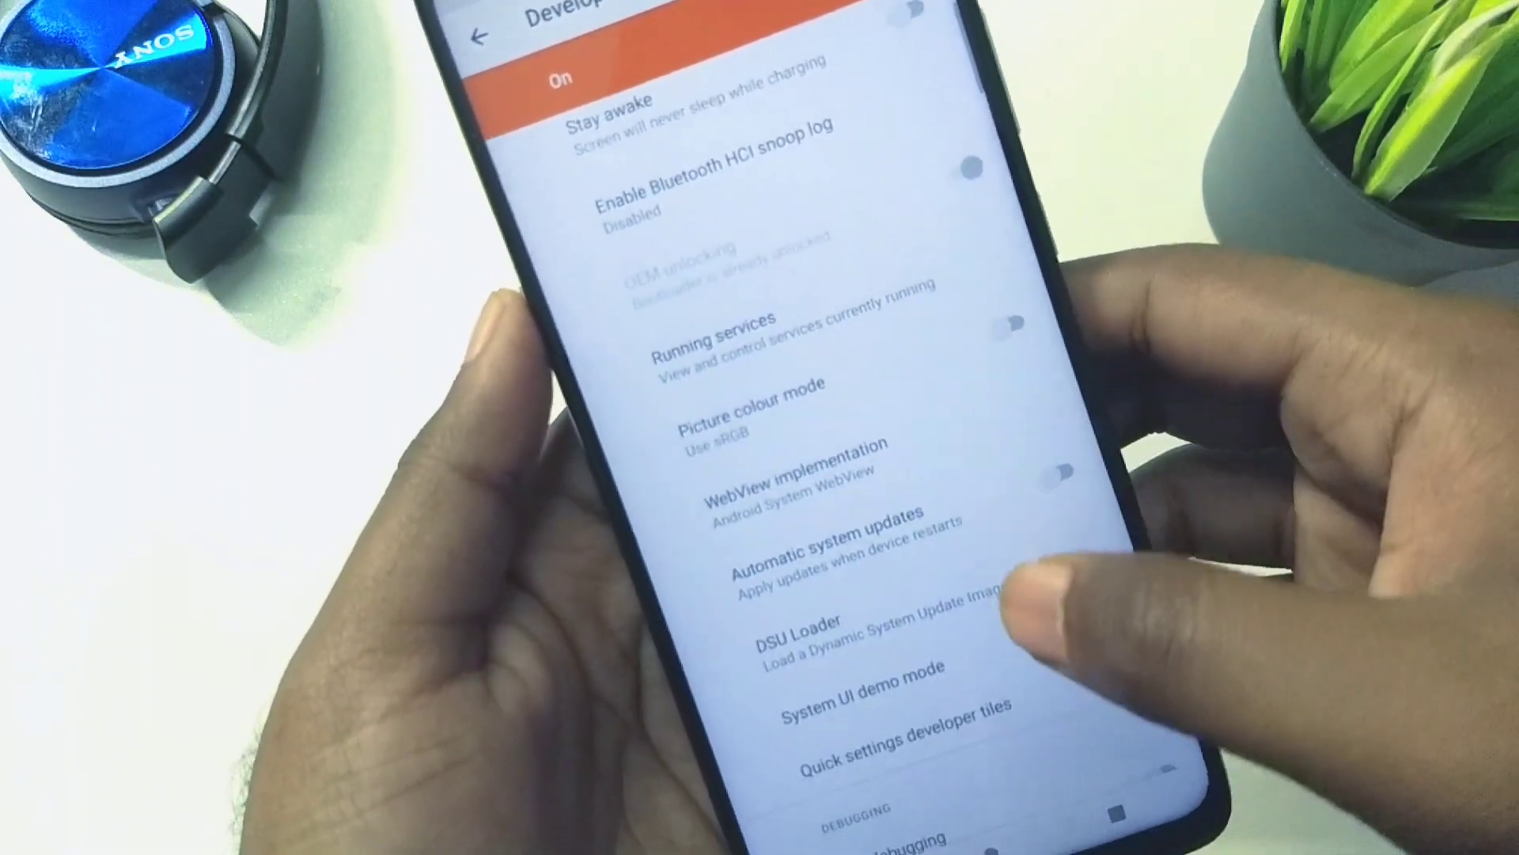
pyautogui.scroll(-3)
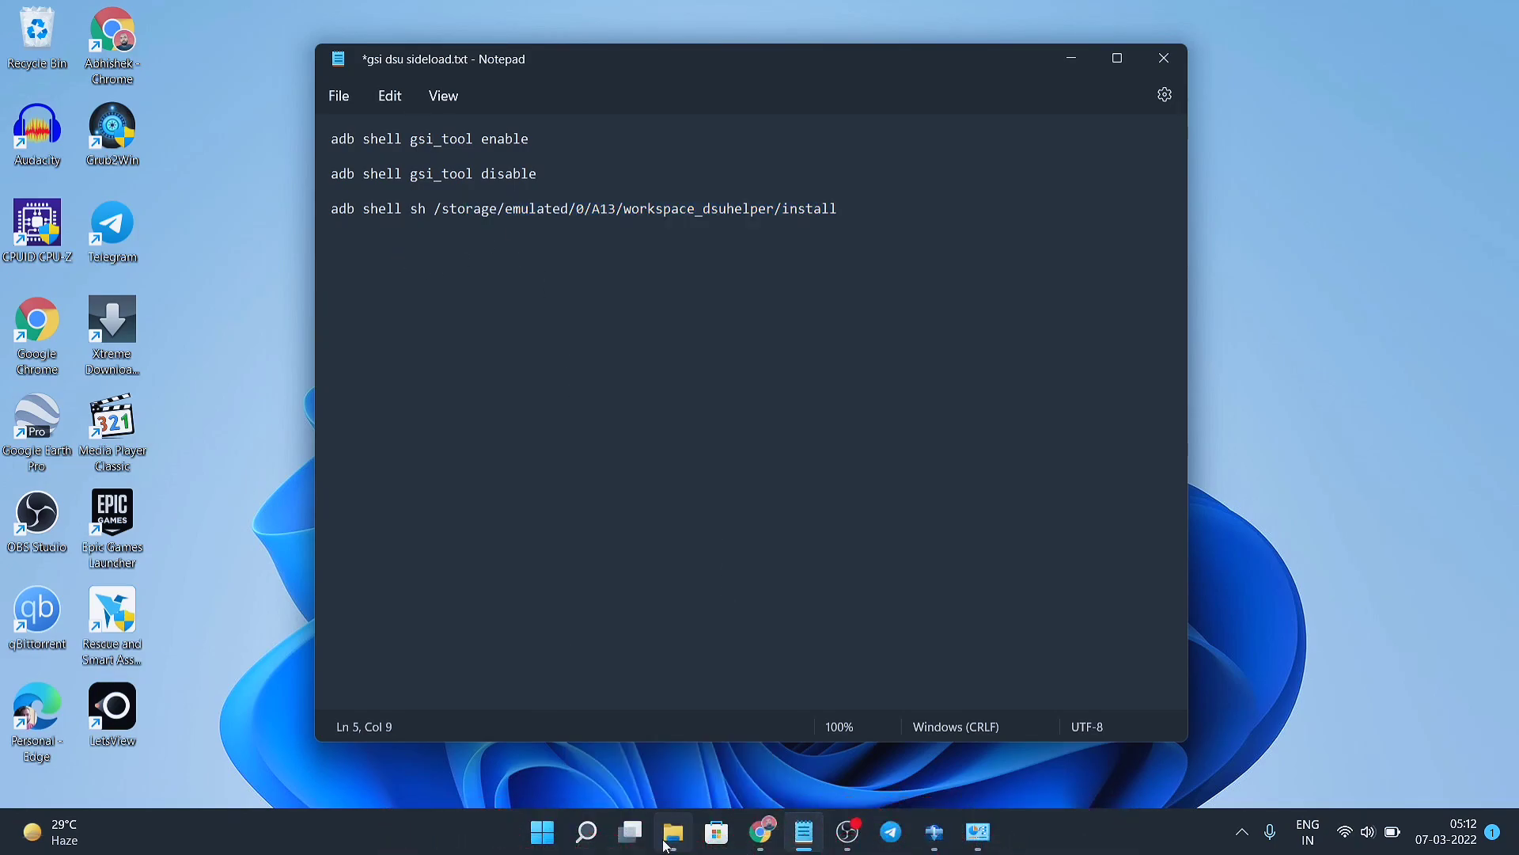
# Step: Launch a Windows Terminal PowerShell session from the C:\adb folder's context menu
pyautogui.click(672, 831)
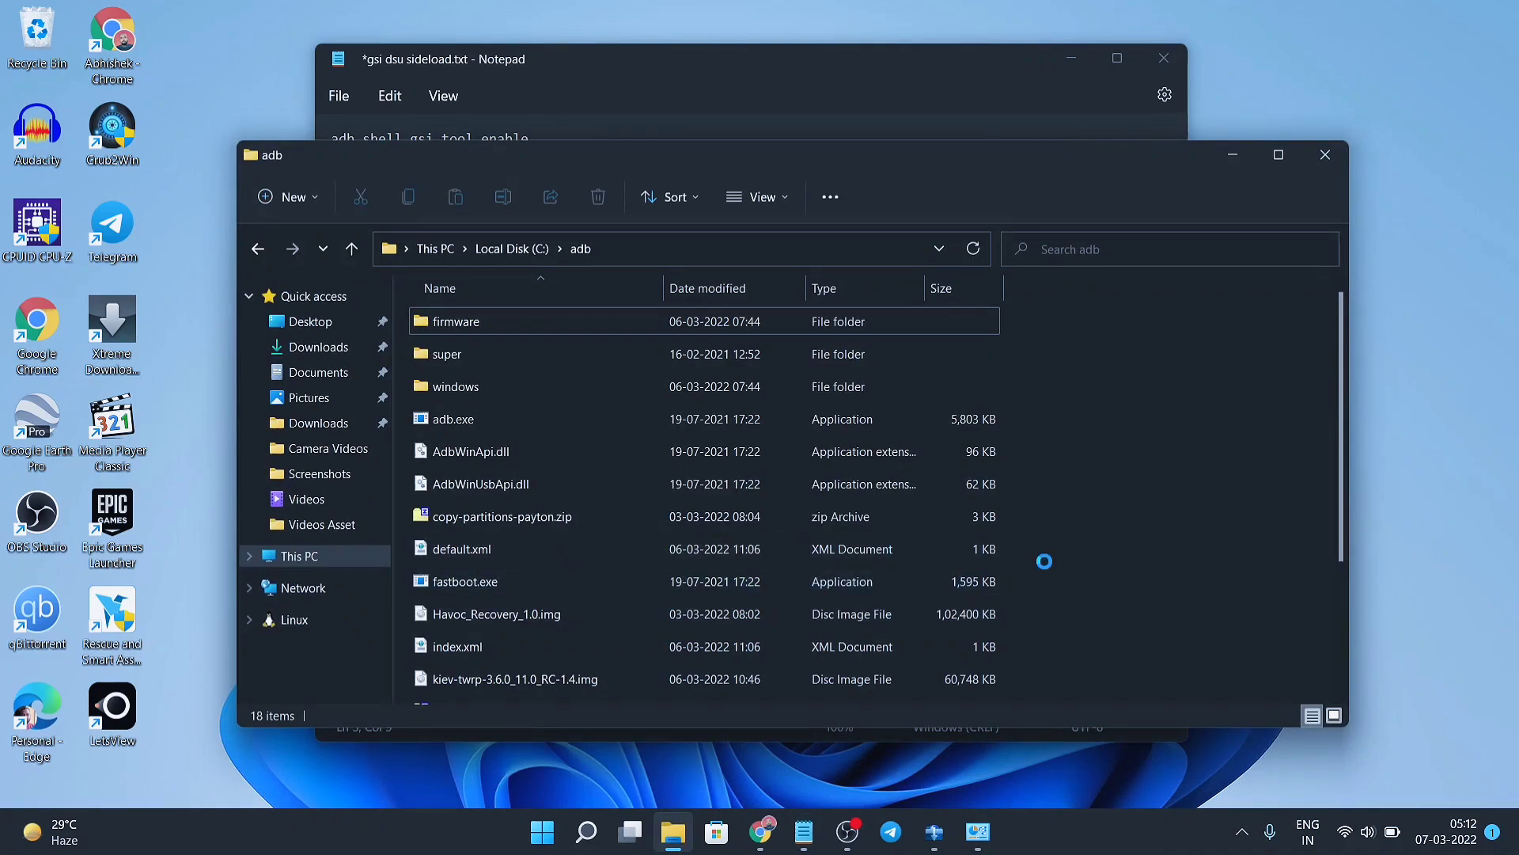
pyautogui.rightClick(1045, 568)
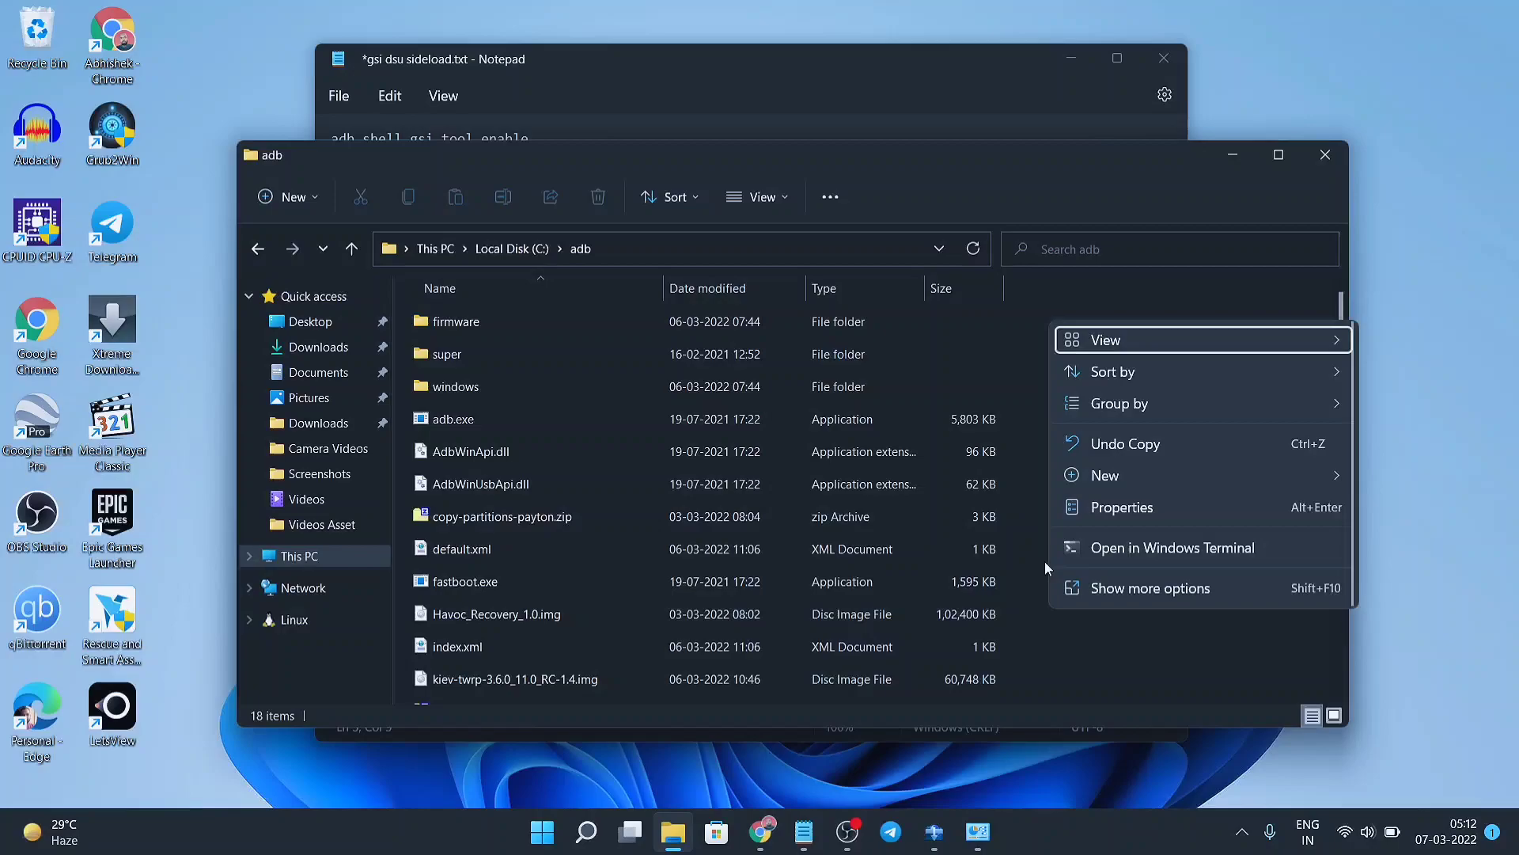
pyautogui.click(1095, 551)
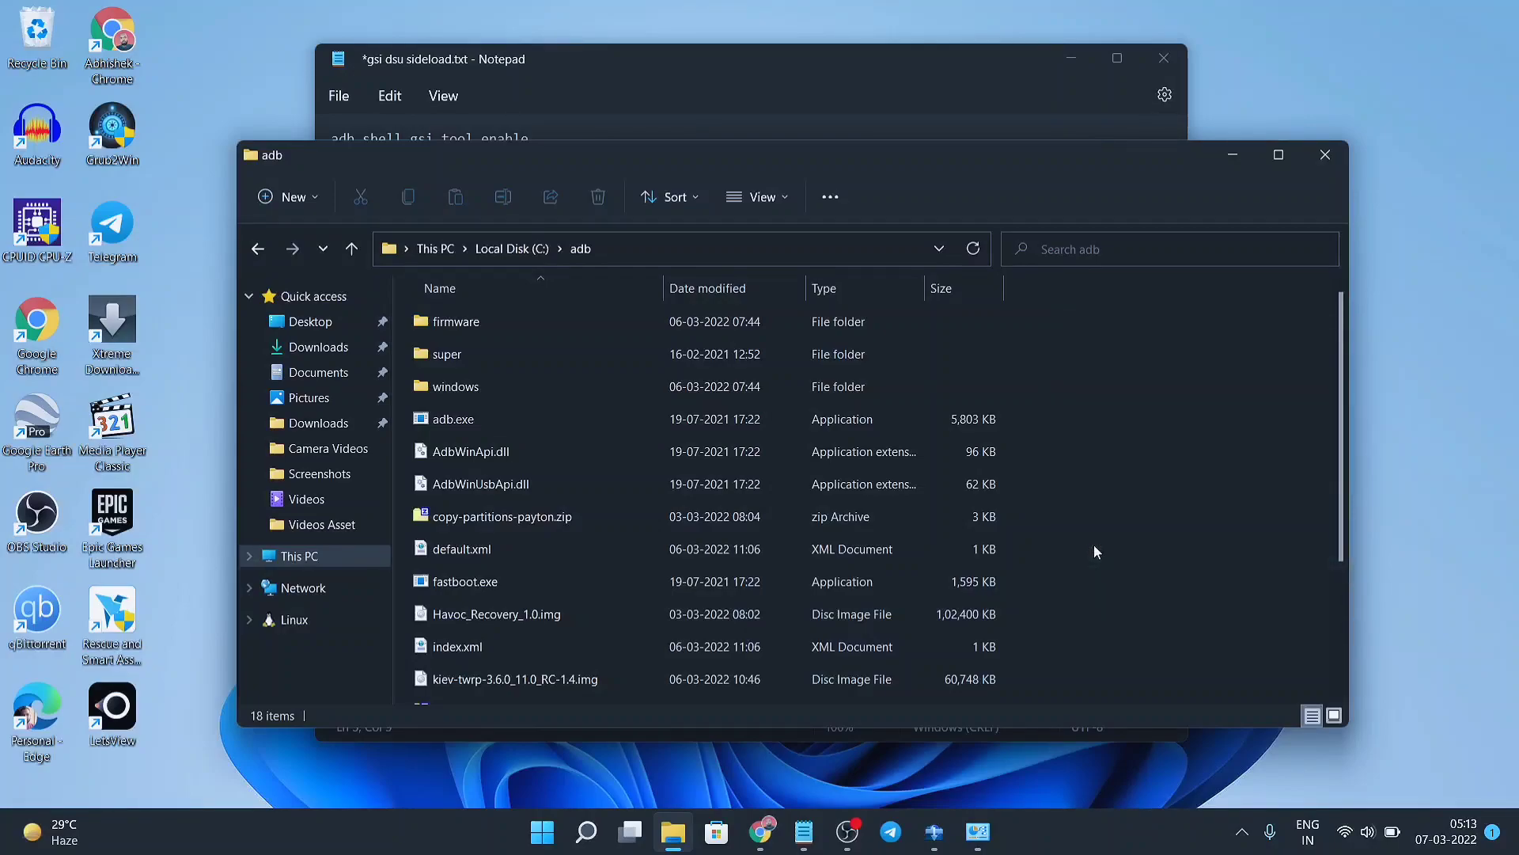
pyautogui.click(456, 322)
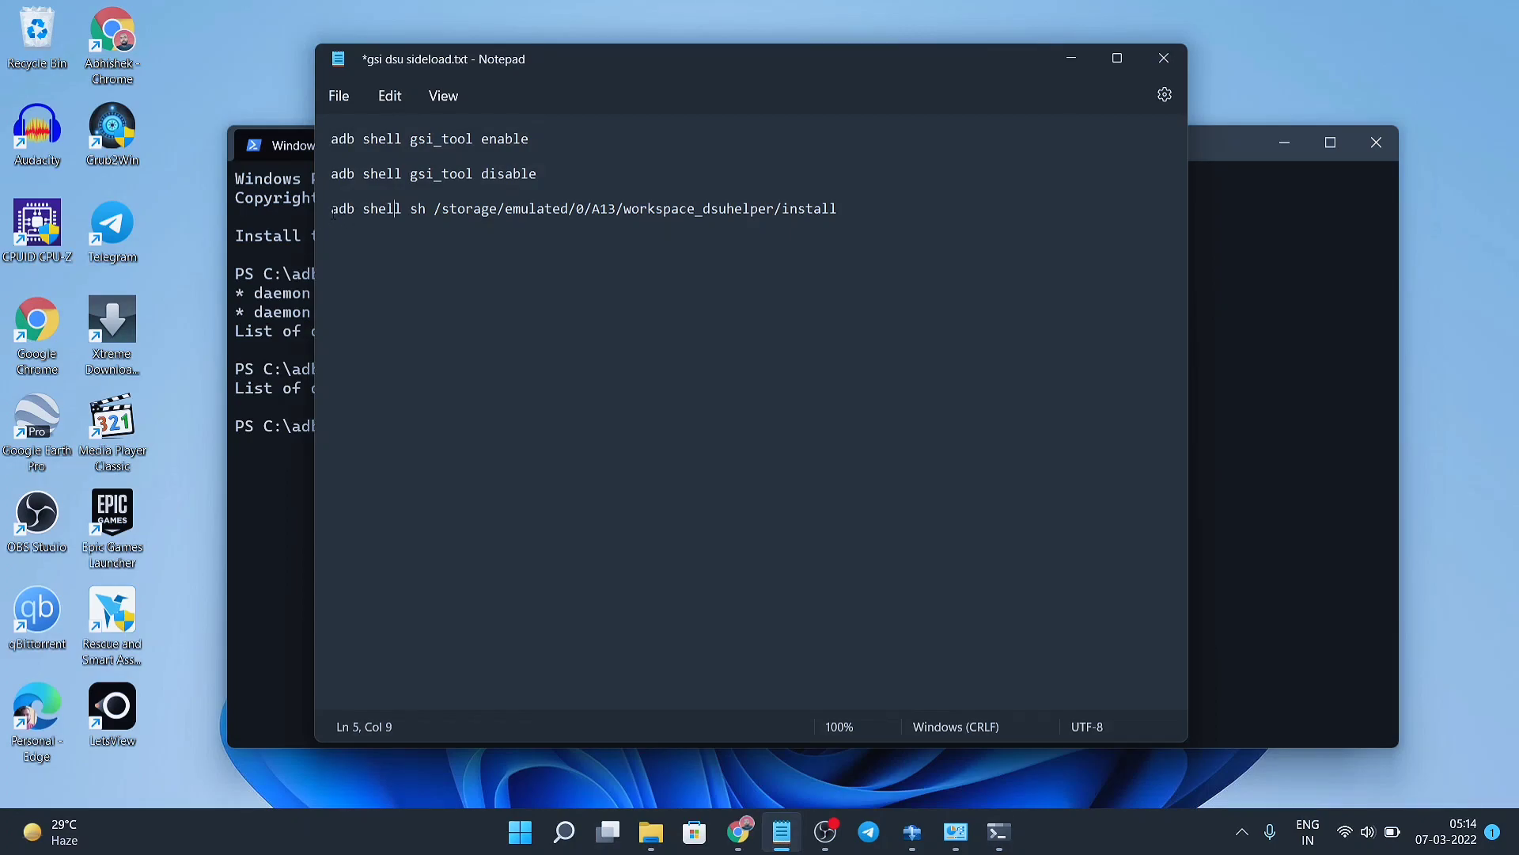
# Step: Run 'adb shell sh /storage/emulated/0/A13/workspace_dsuhelper/install' copied from the Notepad notes
pyautogui.moveTo(330, 209); pyautogui.dragTo(781, 209)
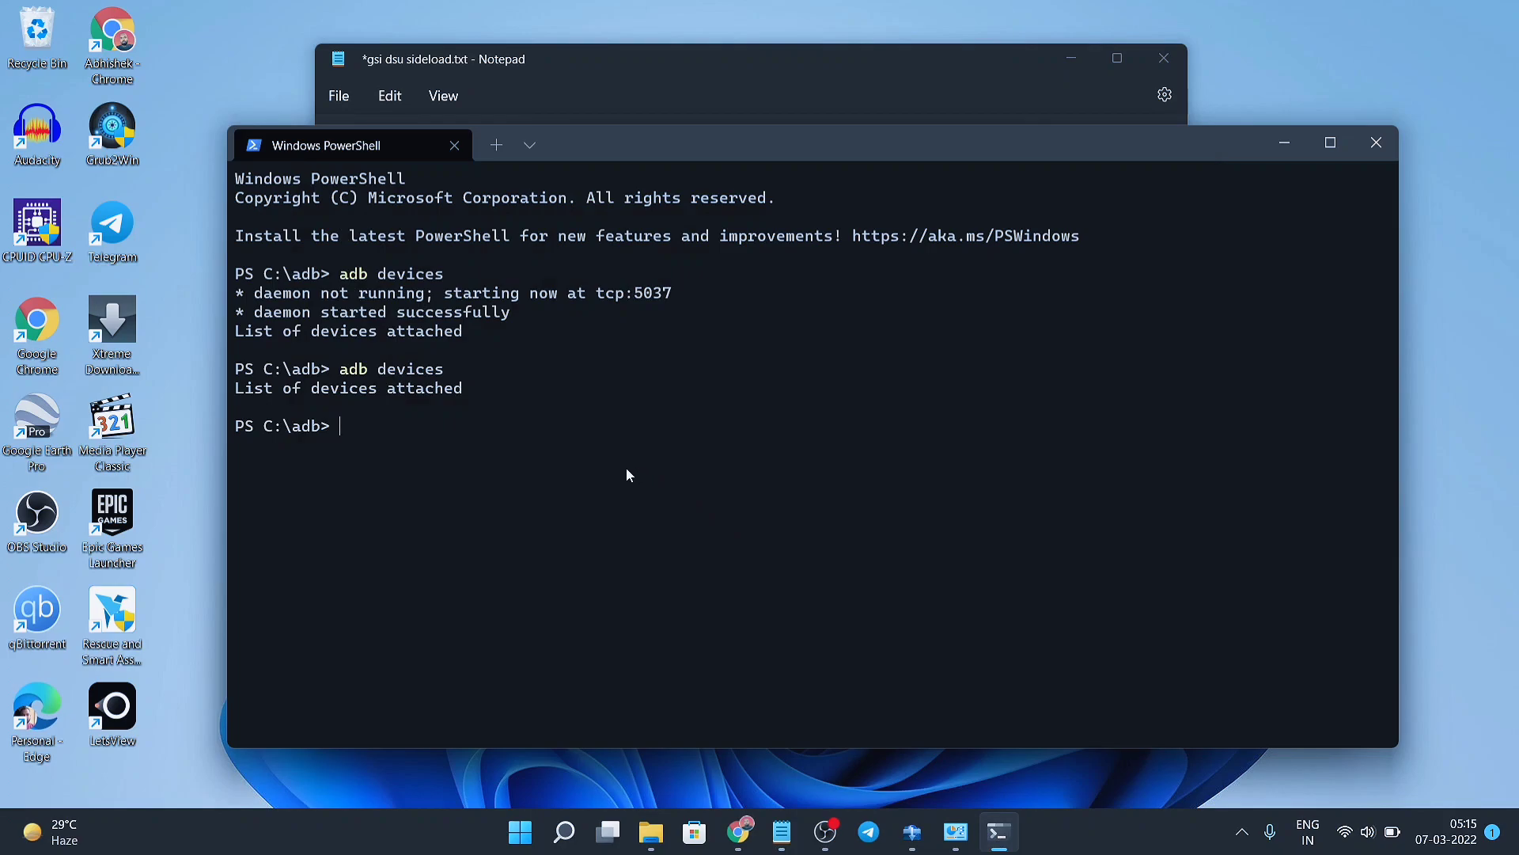
pyautogui.write('adb shell sh /storage/emulated/0/A13/workspace_dsuhelper/install')
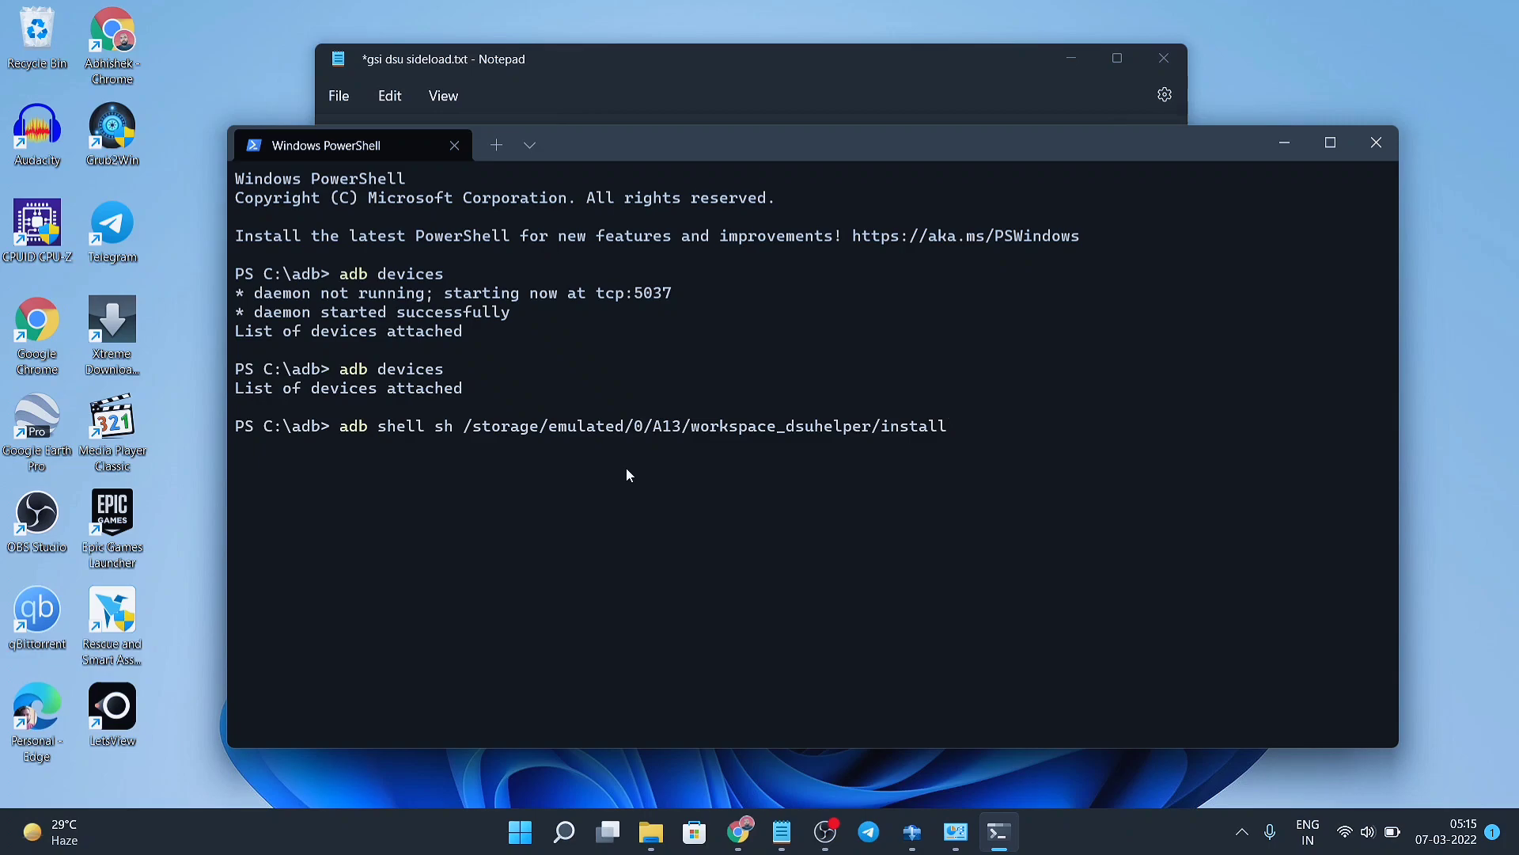
pyautogui.press('enter')
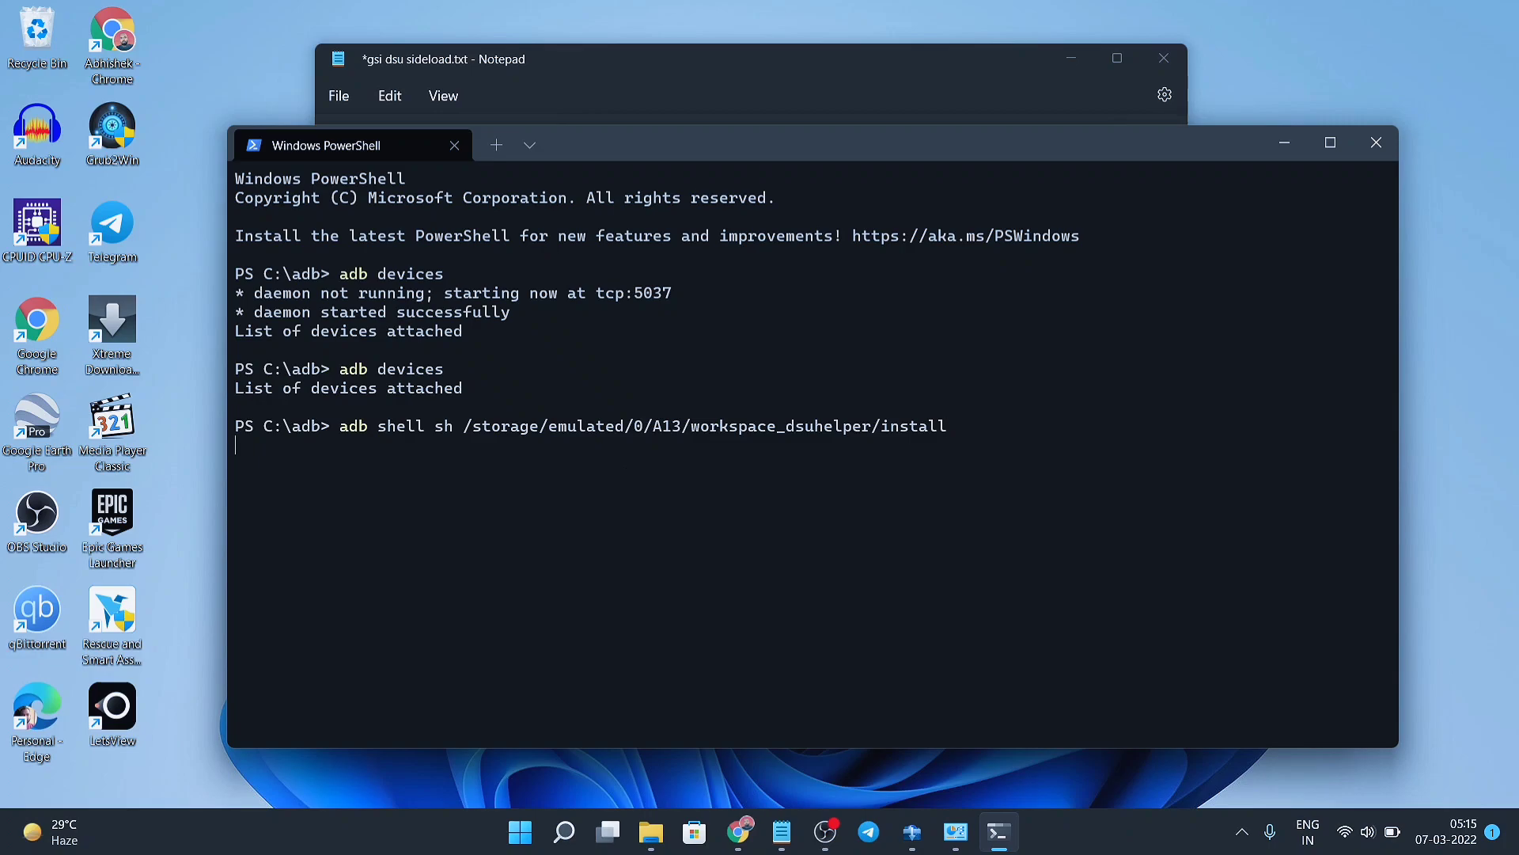